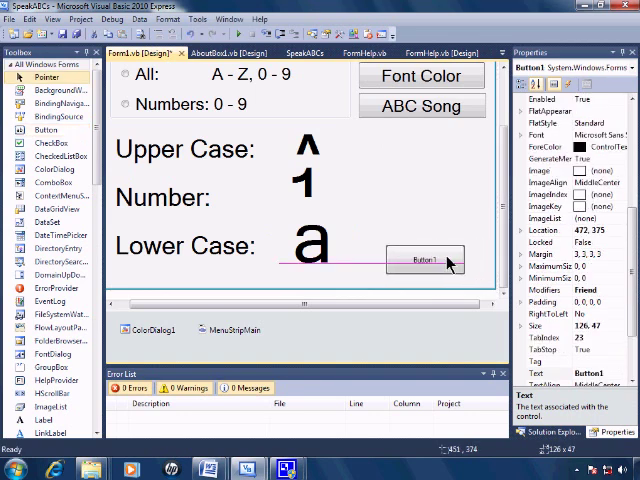
Step: Draw a Quit button named ButtonQuit with an enlarged font at the form's lower right
drag(425, 259, 424, 253)
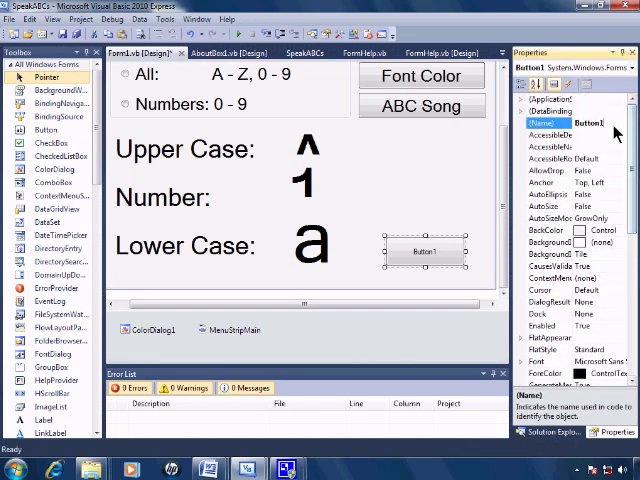
text(ButtonQuit)
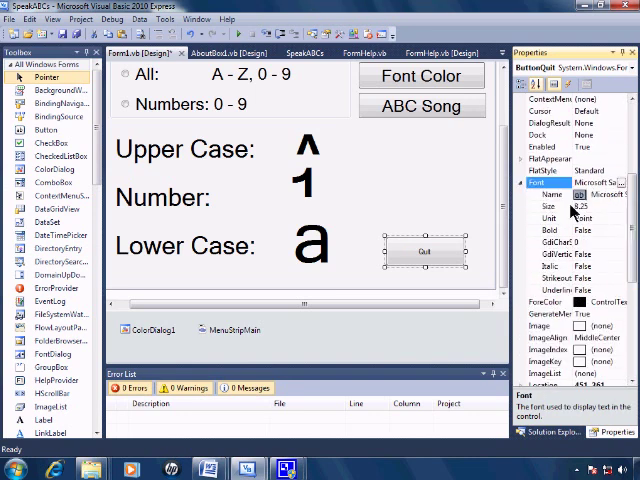
click(550, 205)
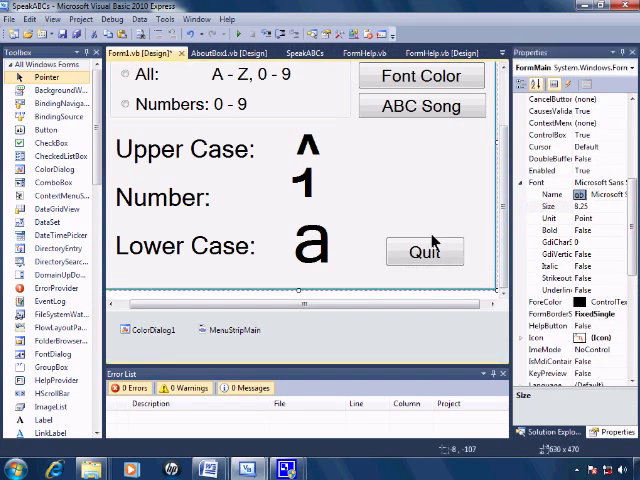
click(424, 251)
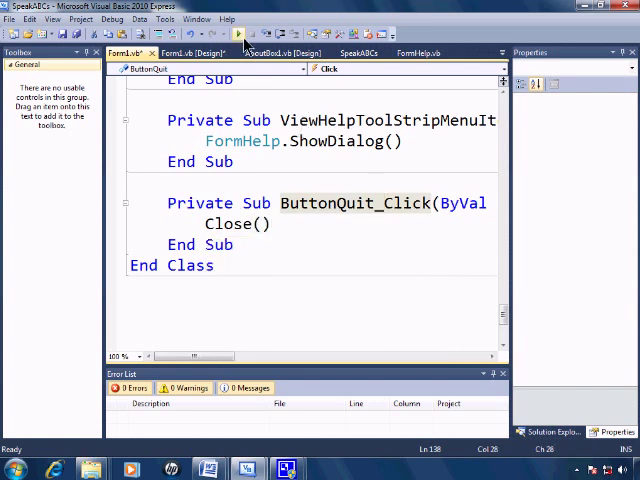
Step: Put Close() in the ButtonQuit_Click handler and return to the form designer
click(243, 35)
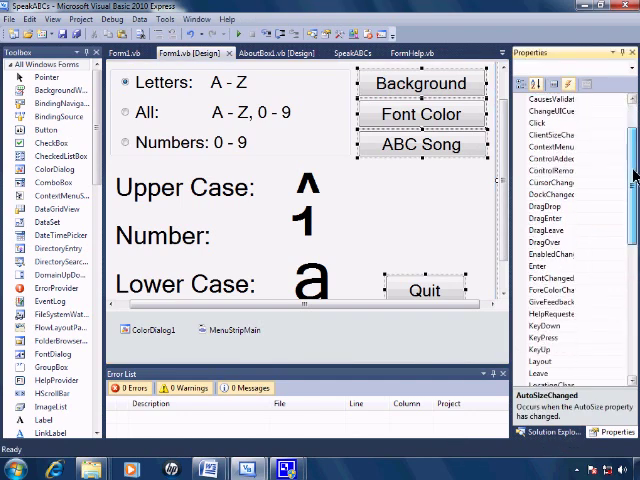
Step: Choose FormMain_KeyPress for the form's KeyPress event in the Events list
scroll(down, 3)
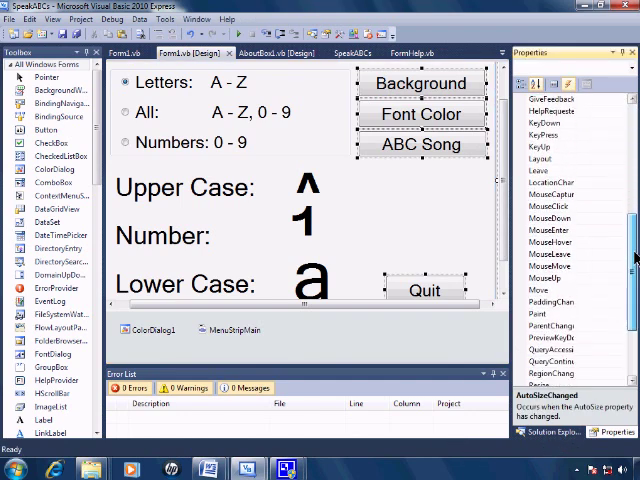
click(623, 133)
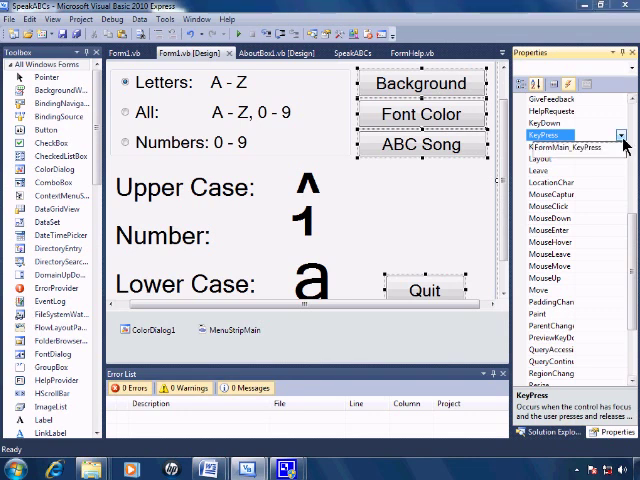
click(622, 135)
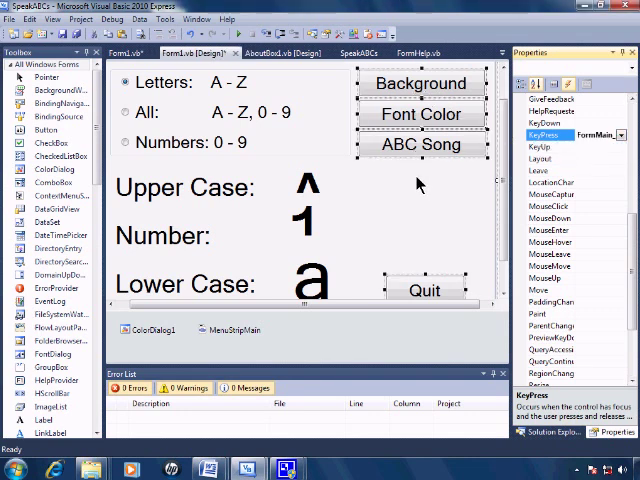
mouse_move(321, 261)
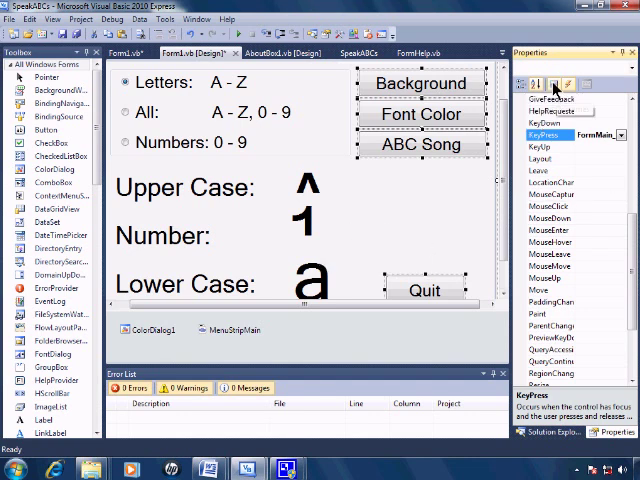
Step: Set the Quit button's TabStop property to False
click(424, 290)
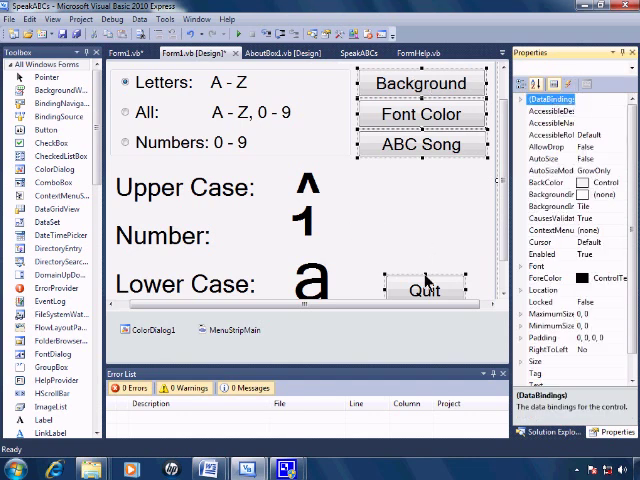
scroll(down, 3)
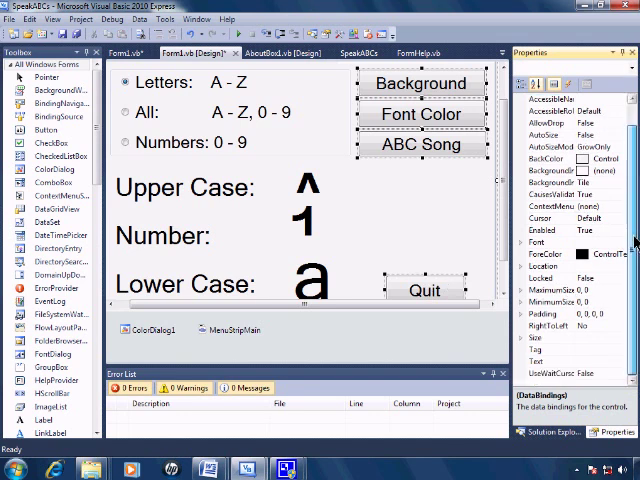
scroll(down, 3)
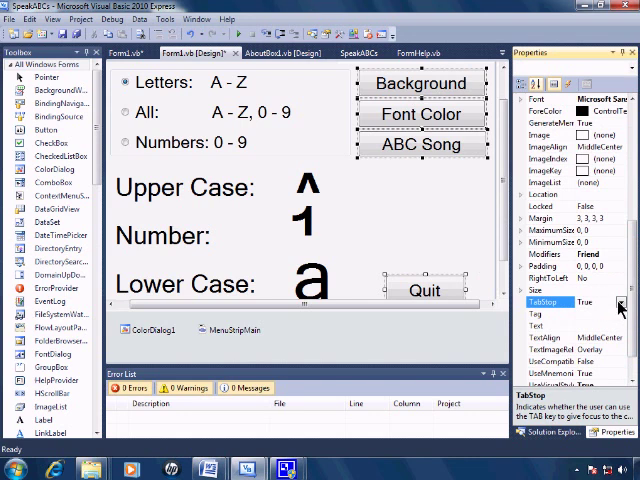
click(619, 301)
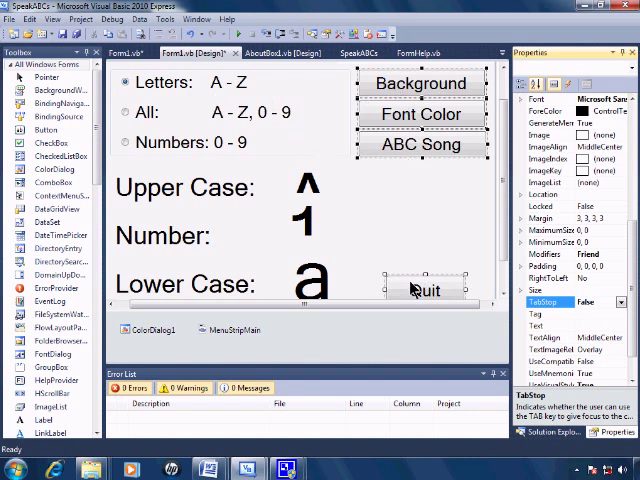
mouse_move(336, 146)
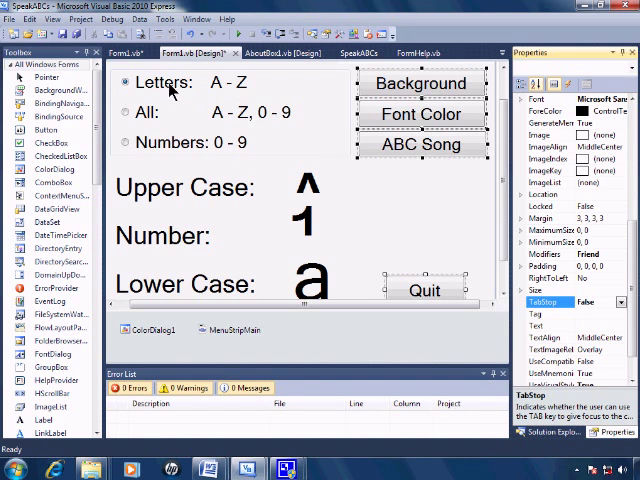
Step: Multi-select the Letters, All and Numbers radio buttons
click(165, 82)
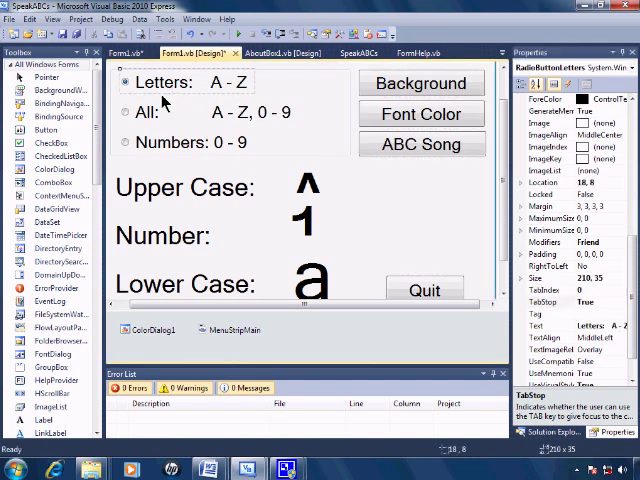
click(126, 112)
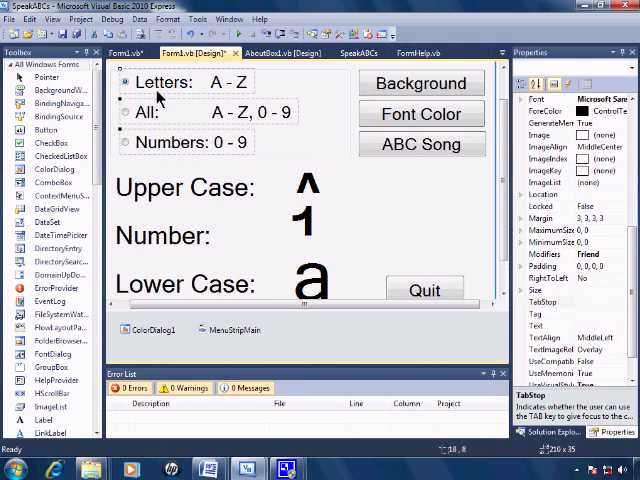
mouse_move(172, 152)
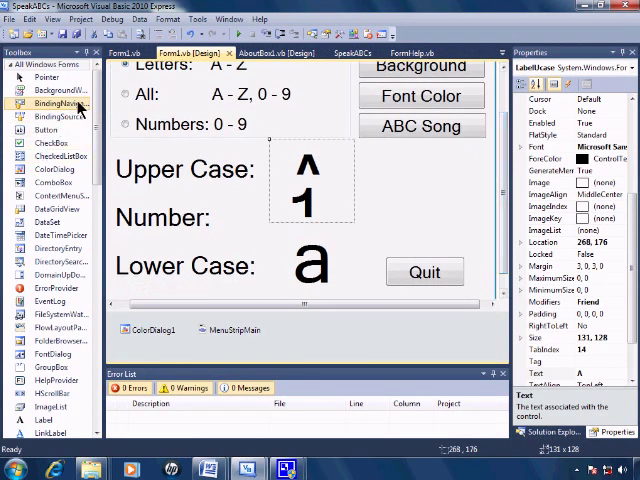
Step: Add a timer named TimerABCs, enabled with a 100 interval
scroll(down, 3)
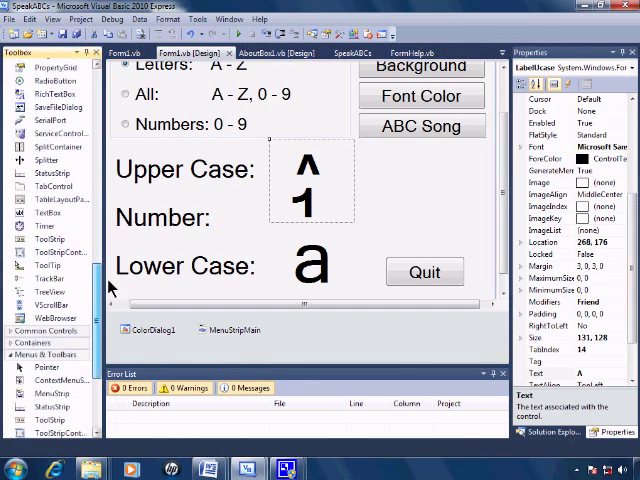
scroll(down, 3)
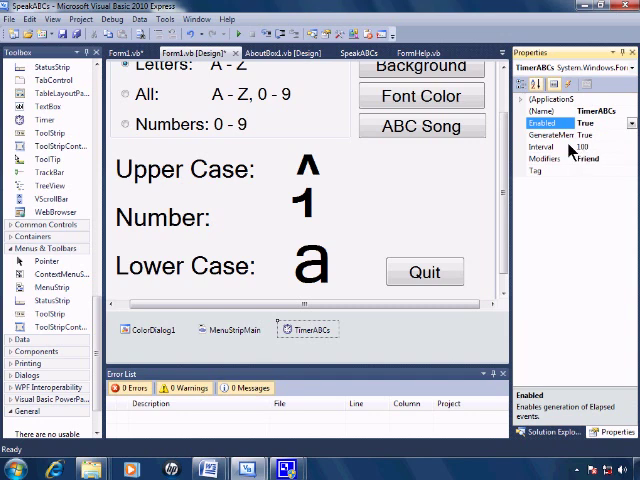
click(308, 329)
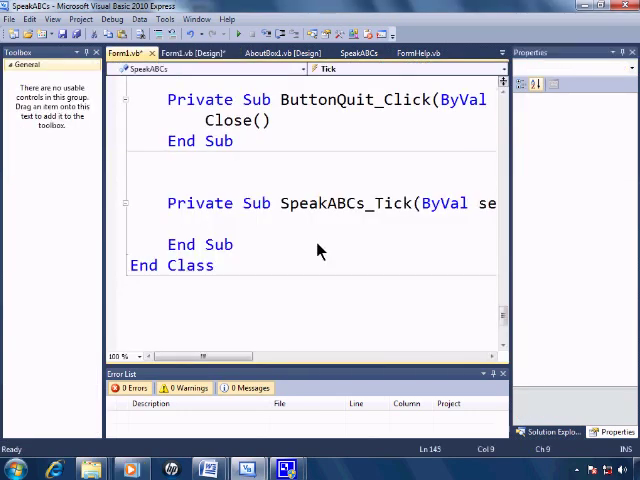
Step: Declare a class-level count variable and set count = 1 at the start of FormMain_Load
scroll(up, 3)
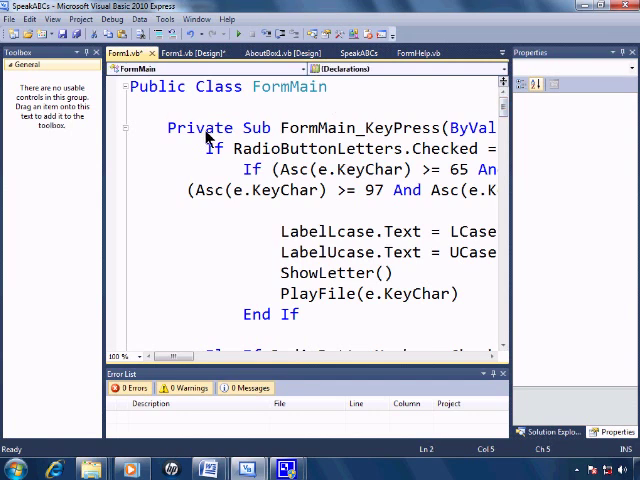
text(Dim co)
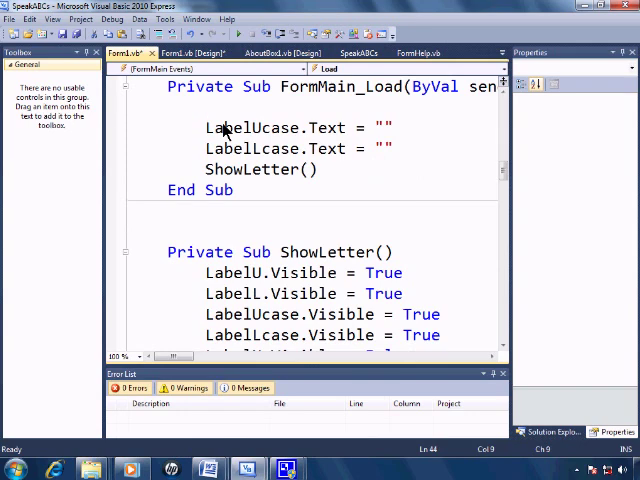
text(count = 1)
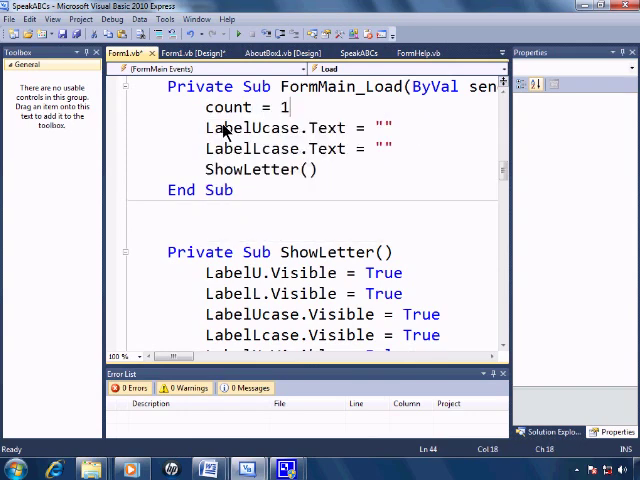
scroll(down, 3)
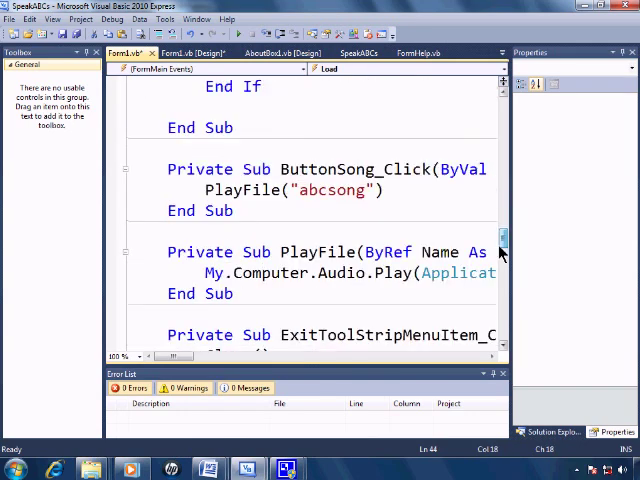
scroll(down, 3)
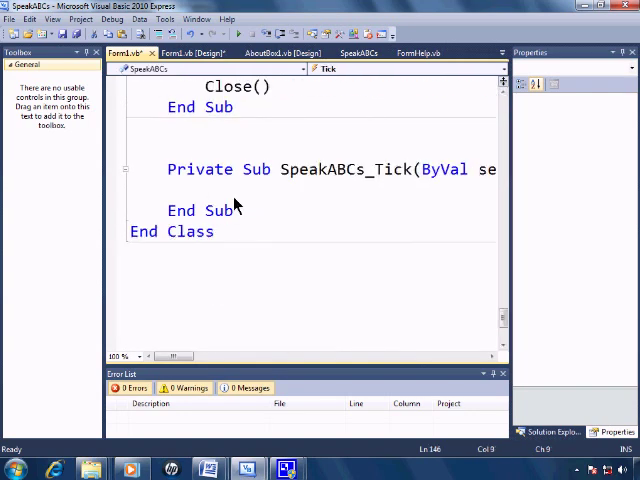
Step: Code SpeakABCs_Tick: If count >= 1 And count < 6 Then count += 1, Else count = 7
text(If co)
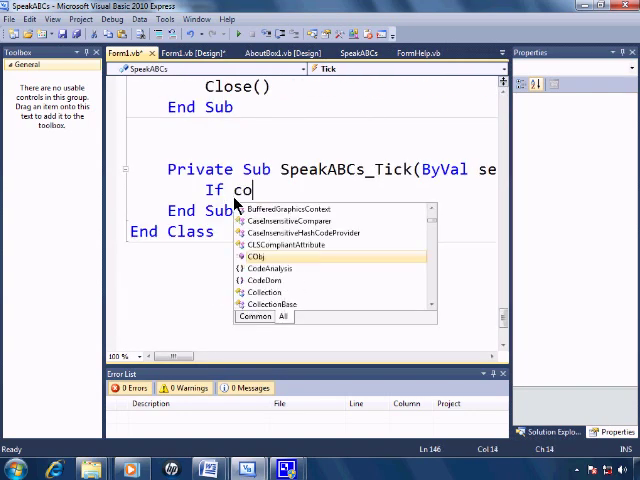
text(unt >)
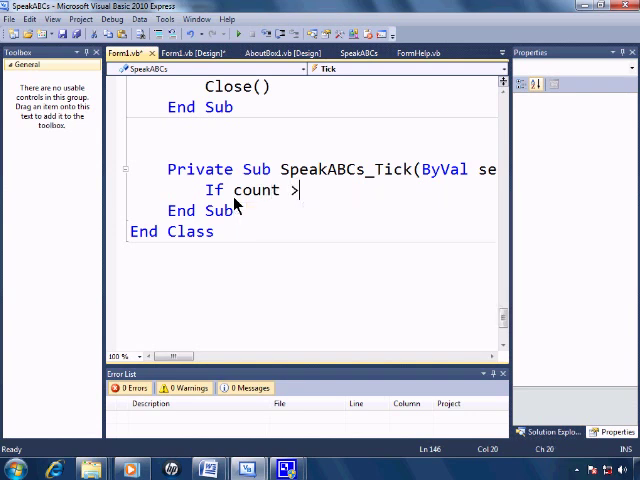
text(= 1 a)
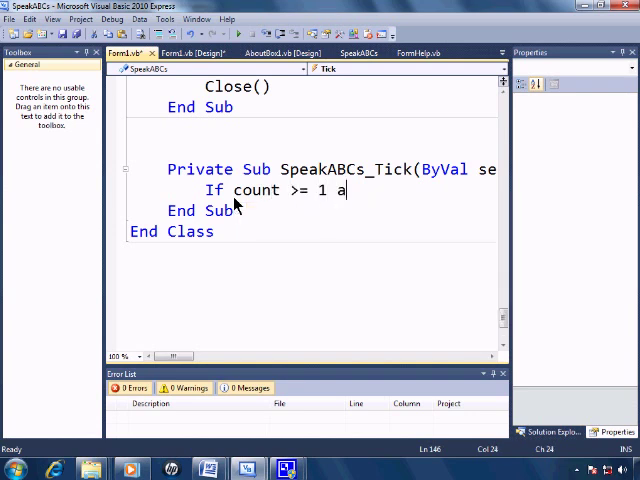
text(nd count)
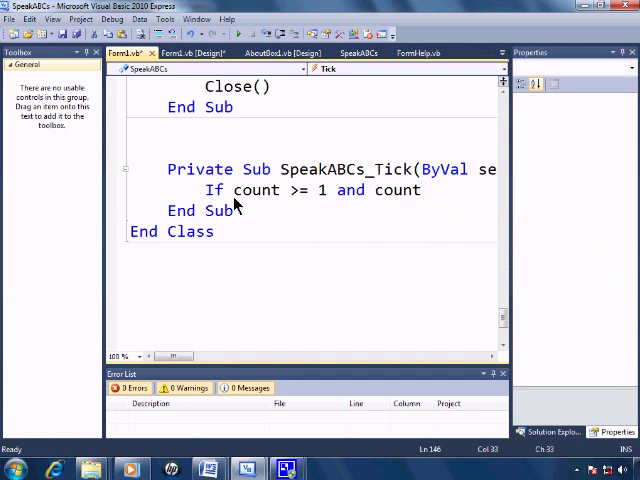
text(< 6 Then)
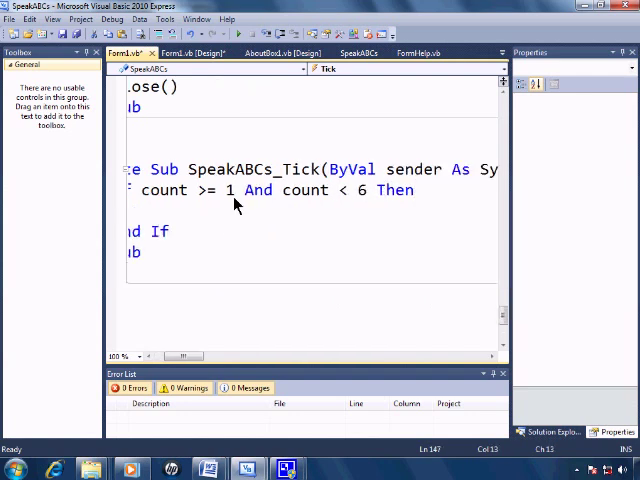
text(count += 1)
text(count = 7)
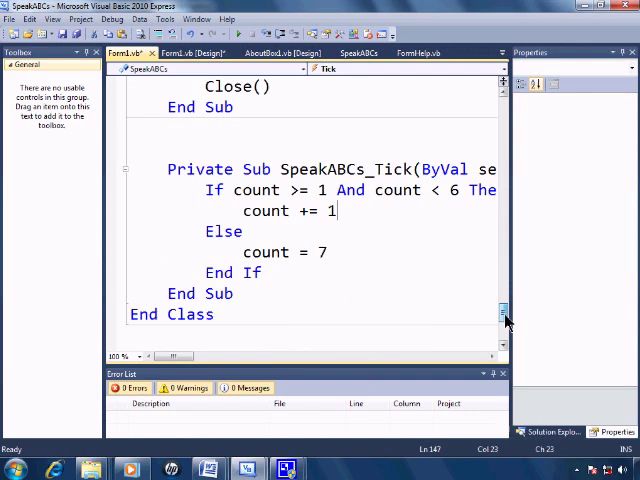
scroll(up, 3)
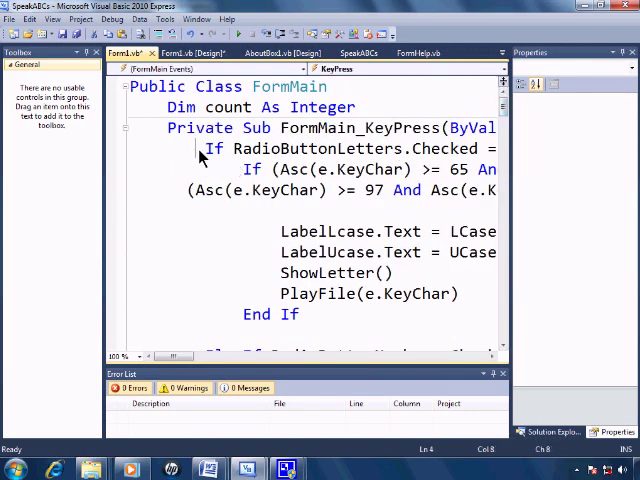
Step: Wrap FormMain_KeyPress's body in If count = 7 Then, ending with count = 1 and End If
text(i)
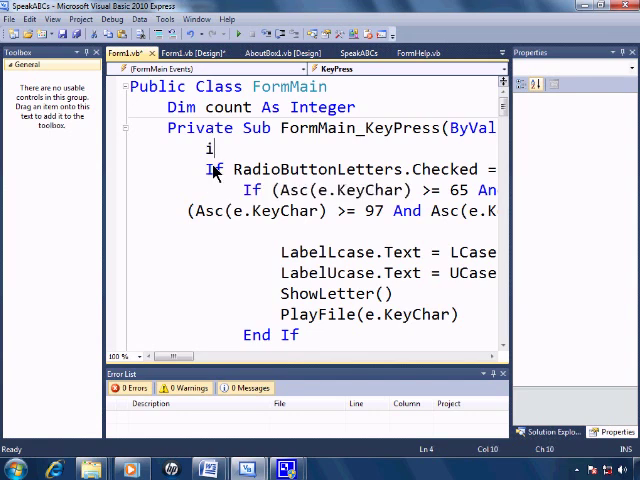
text(f count =)
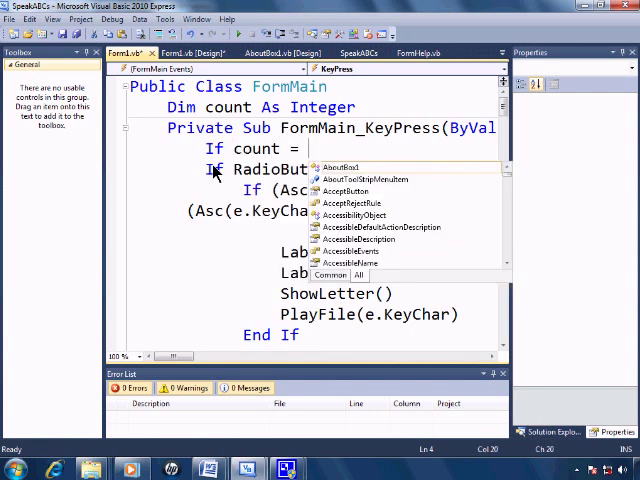
text(7 then)
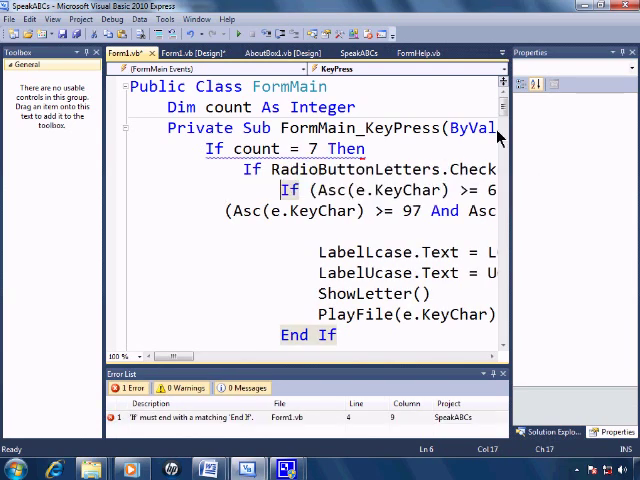
scroll(down, 3)
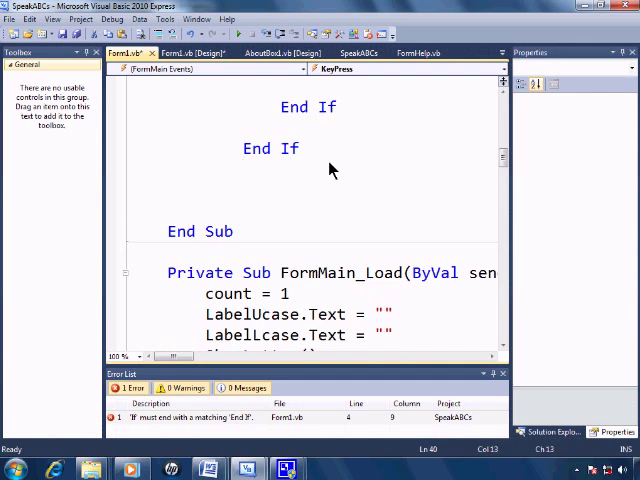
text(End if)
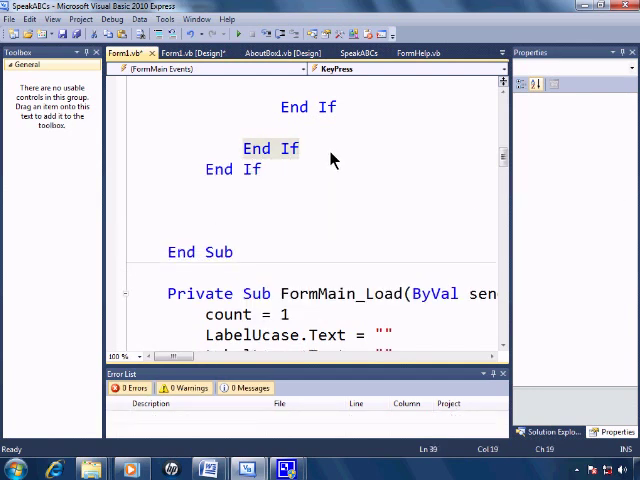
text(count = 1)
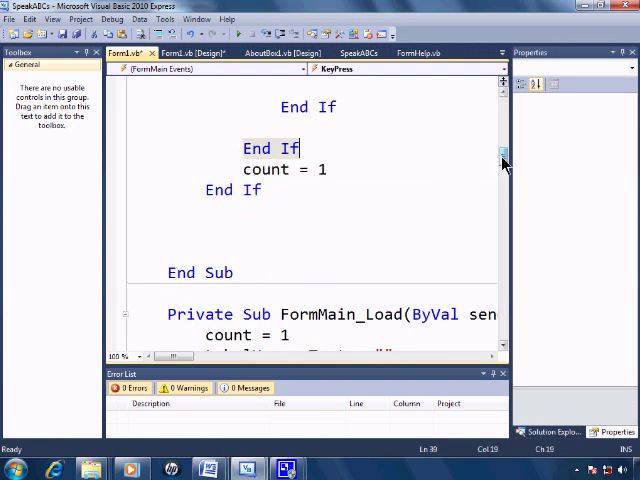
scroll(down, 3)
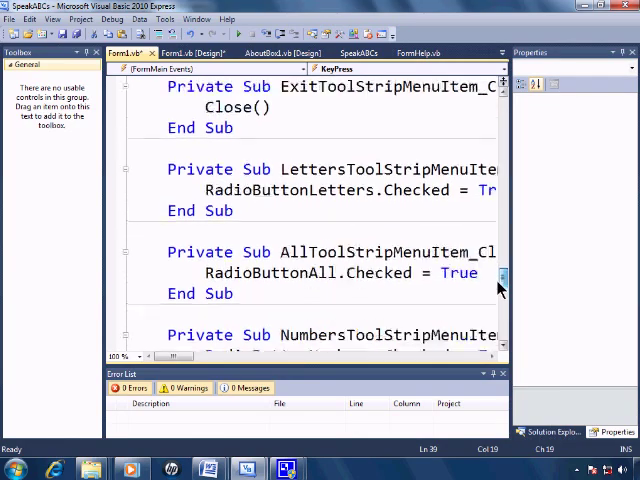
scroll(down, 3)
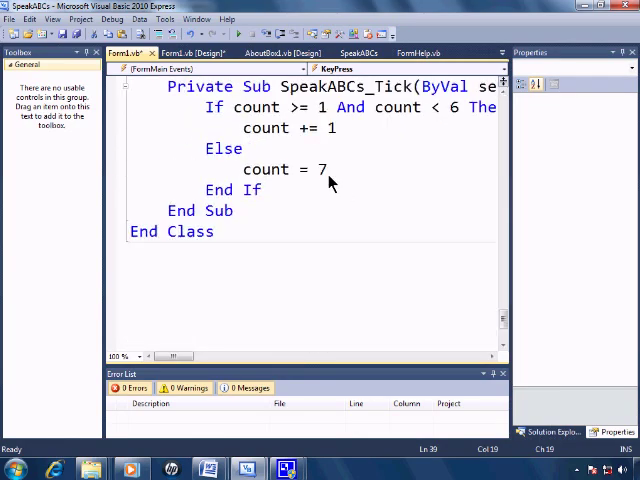
mouse_move(250, 65)
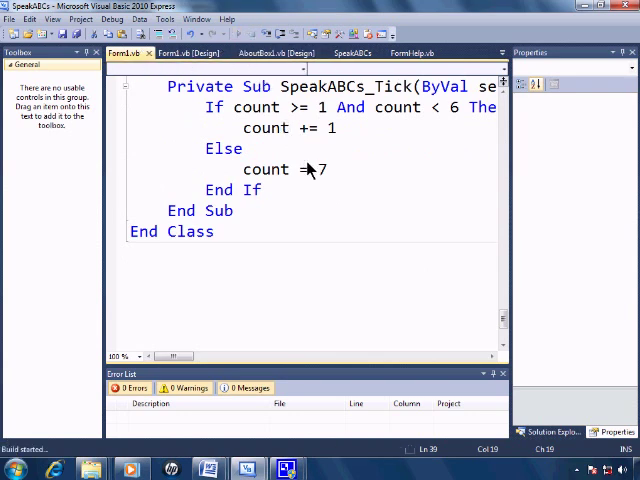
Step: Save and build the SpeakABCs project with no errors
key(F5)
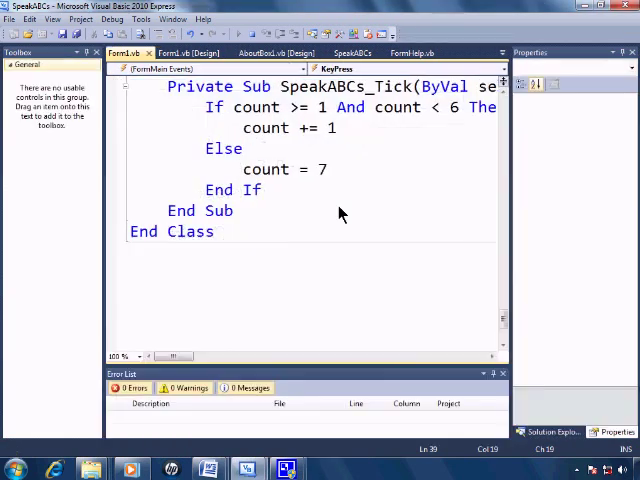
click(111, 19)
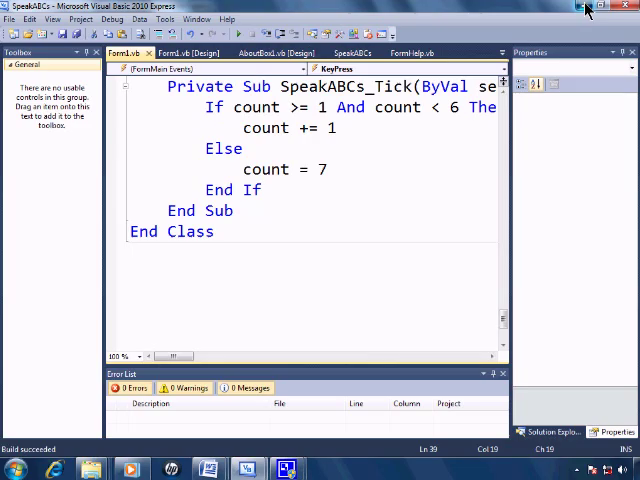
Step: Minimize VB and browse Explorer to Documents\Visual Studio 2010\Projects\SpeakABCs
click(15, 468)
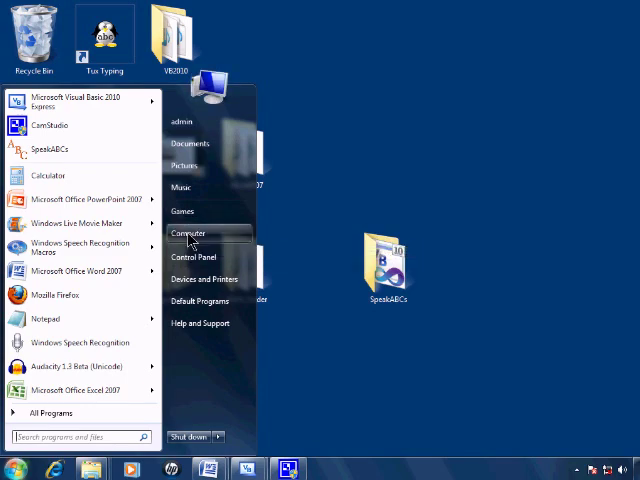
click(190, 233)
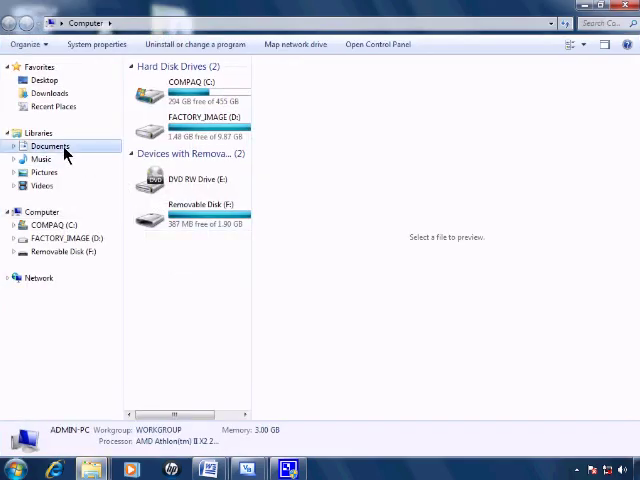
click(49, 146)
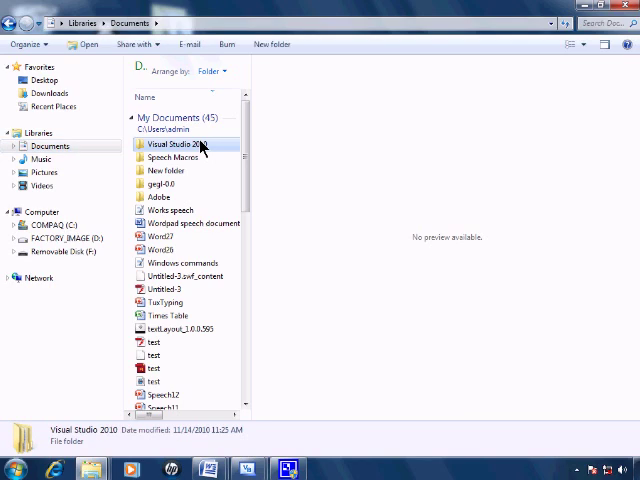
double_click(178, 146)
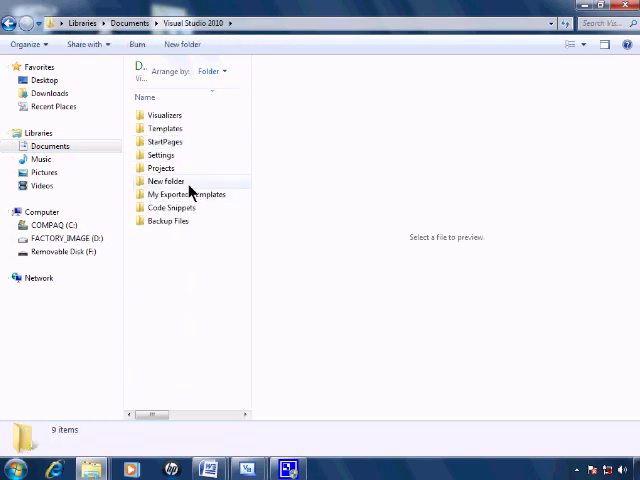
double_click(161, 168)
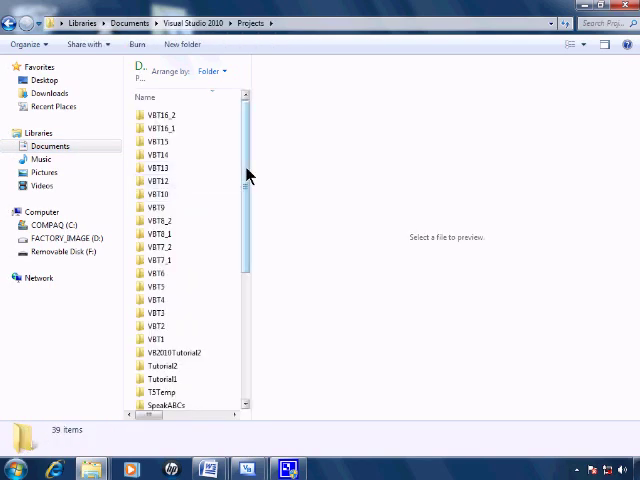
double_click(167, 405)
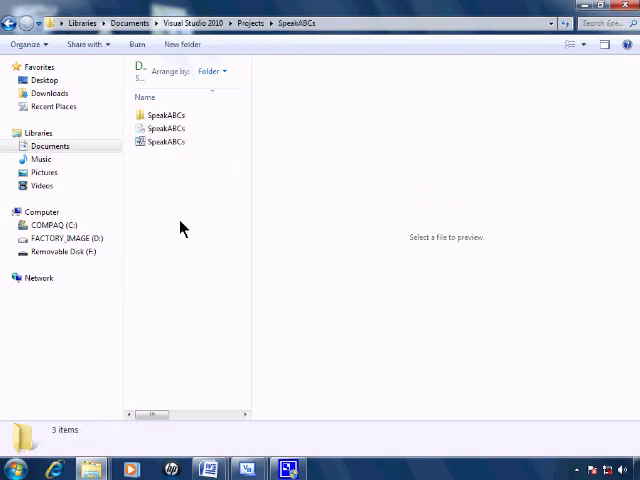
Step: Open SpeakABCs\bin\Release, run SpeakABCs.exe, and quit it after the sound file error
double_click(166, 114)
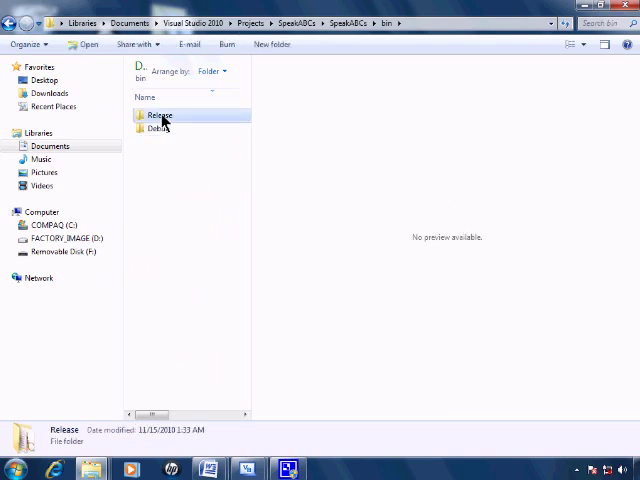
double_click(159, 115)
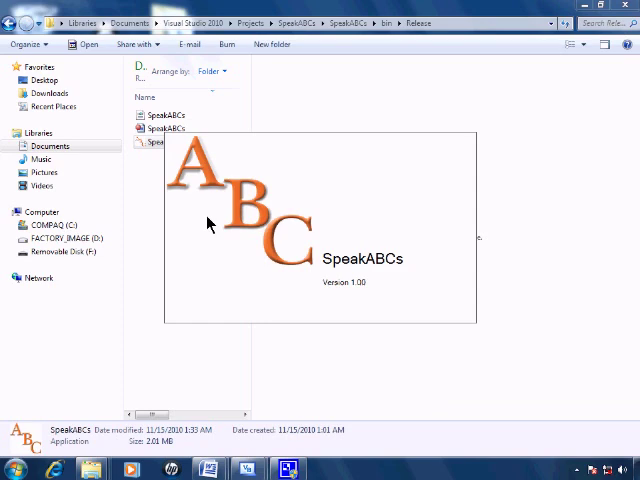
mouse_move(153, 167)
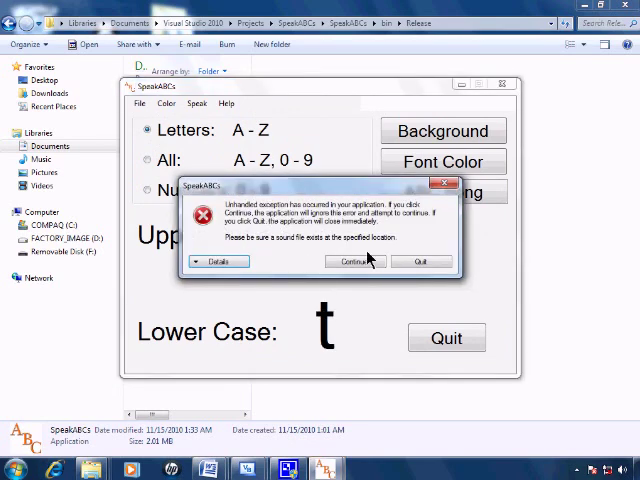
mouse_move(421, 261)
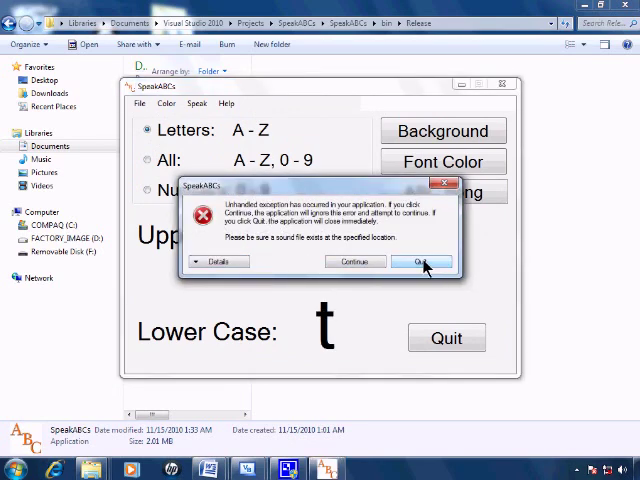
click(421, 261)
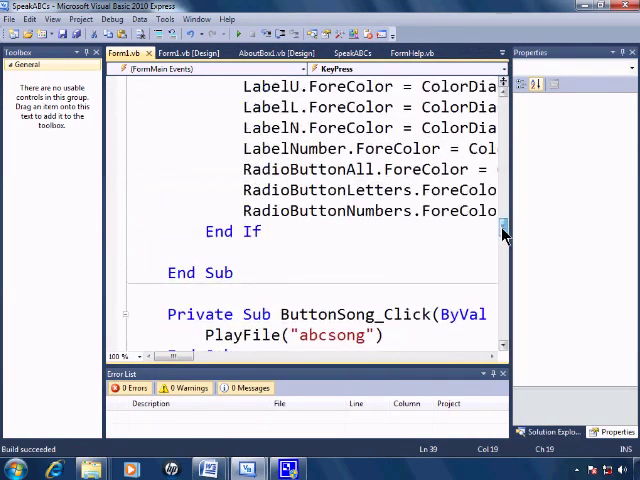
Step: Wrap PlayFile's Play call in Try/Catch showing MsgBox "Please Reinstall The Program WAV Folder Not Found"
scroll(down, 3)
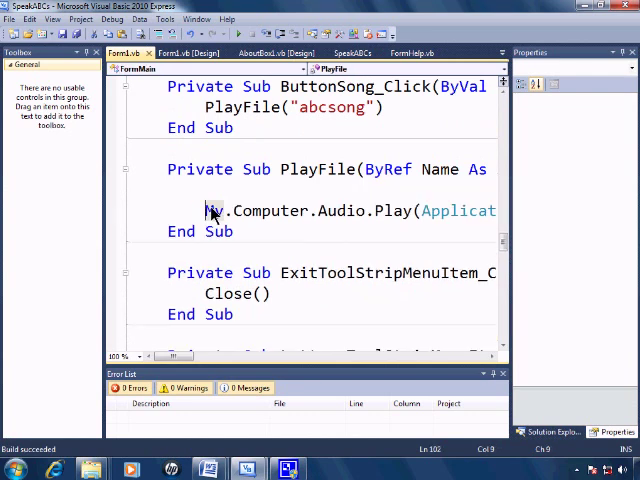
text(Try)
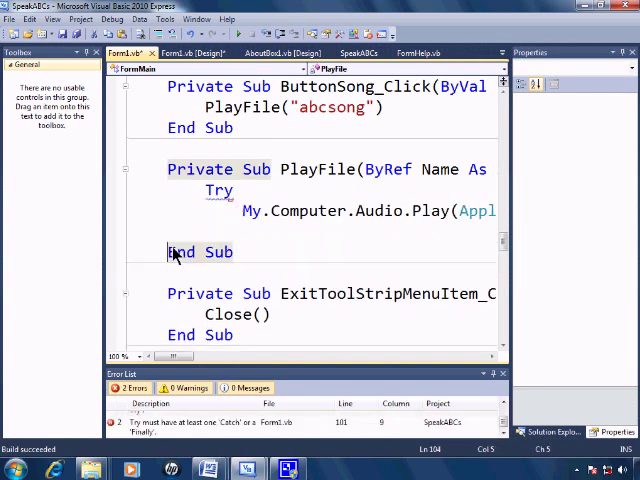
text(Catch)
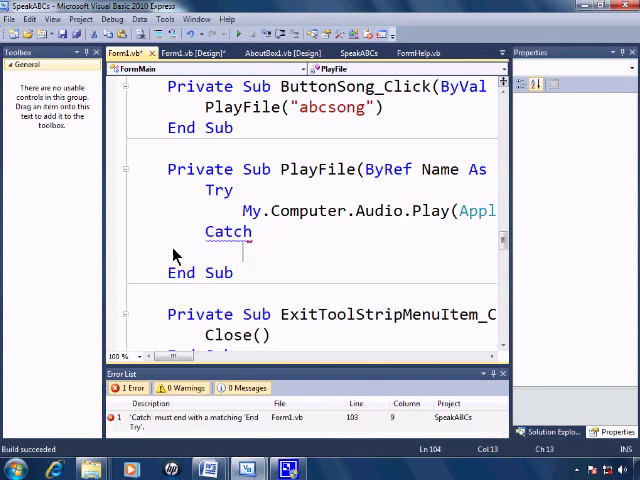
text(M)
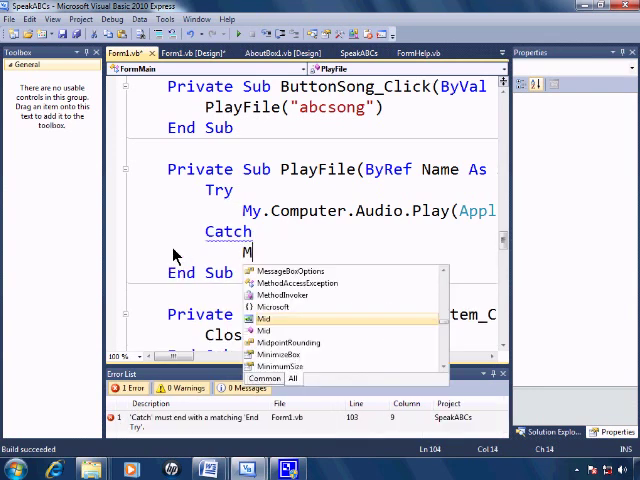
text(gsBox("Please)
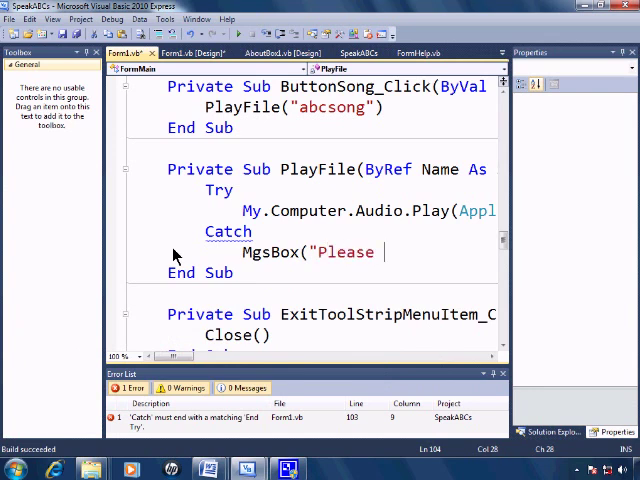
text(Reinstall the)
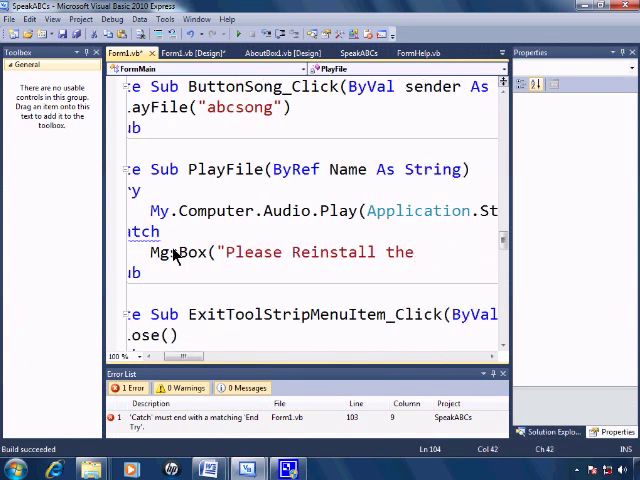
text(Program)
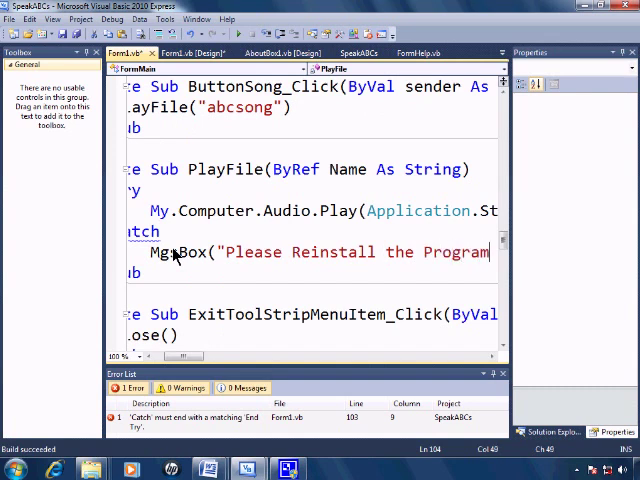
scroll(right, 3)
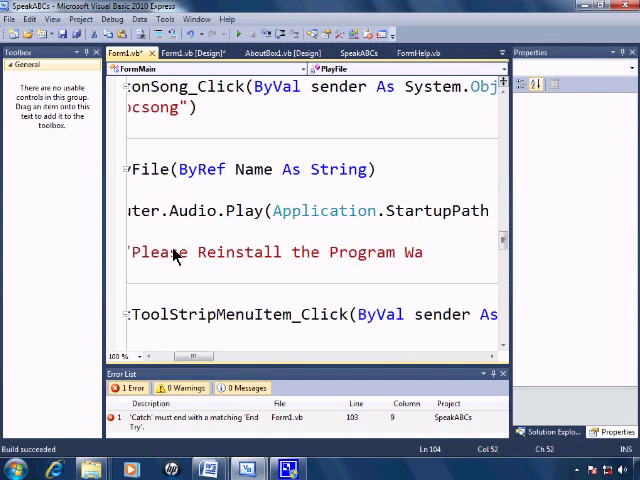
text(A)
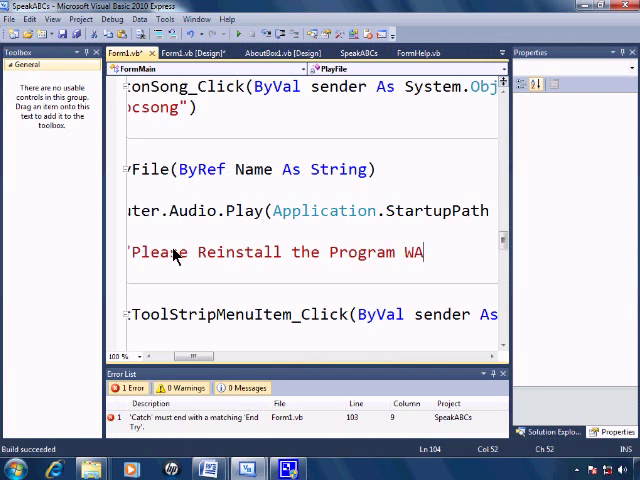
text(V Folder Not Found"))
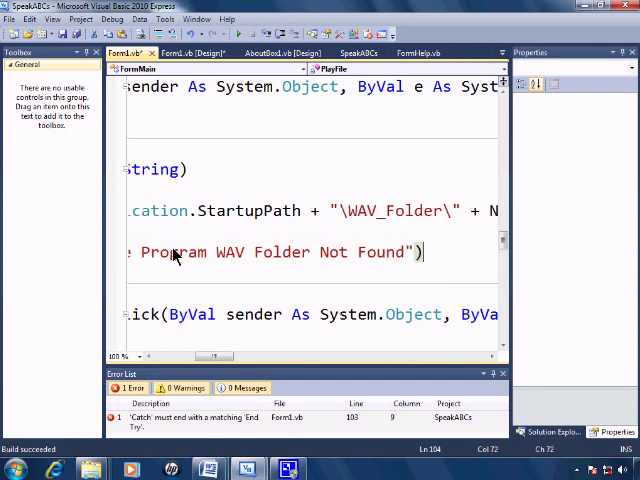
scroll(left, 3)
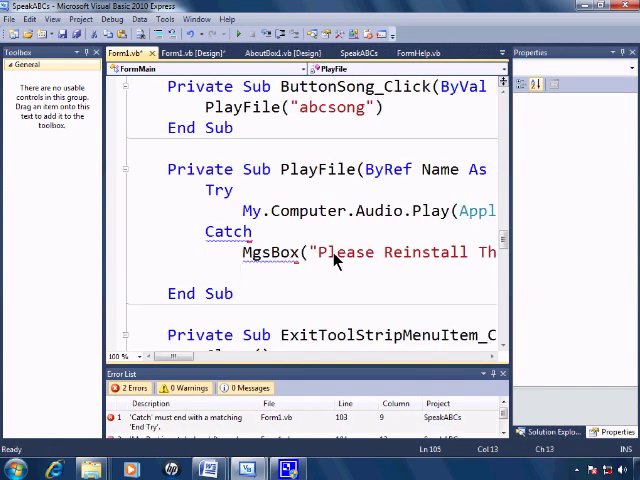
text(End Try)
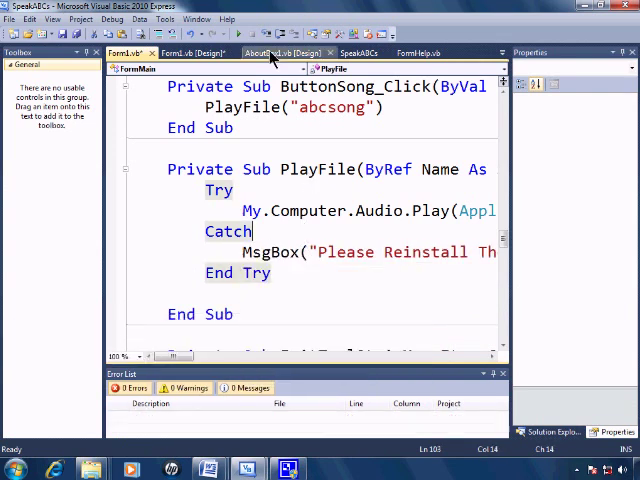
Step: Build the SpeakABCs project with Debug > Build SpeakABCs
click(112, 19)
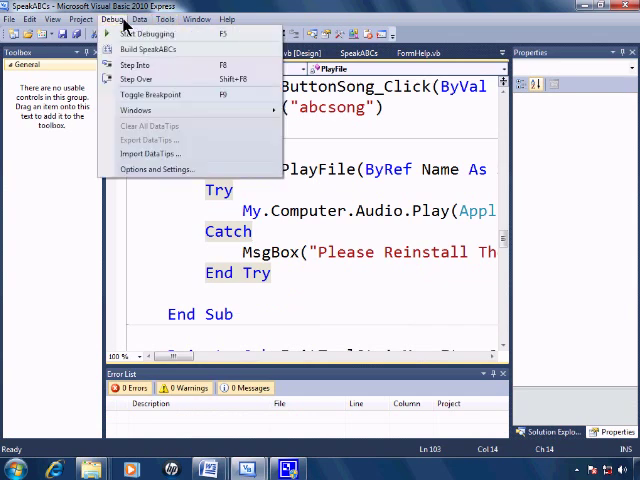
click(147, 49)
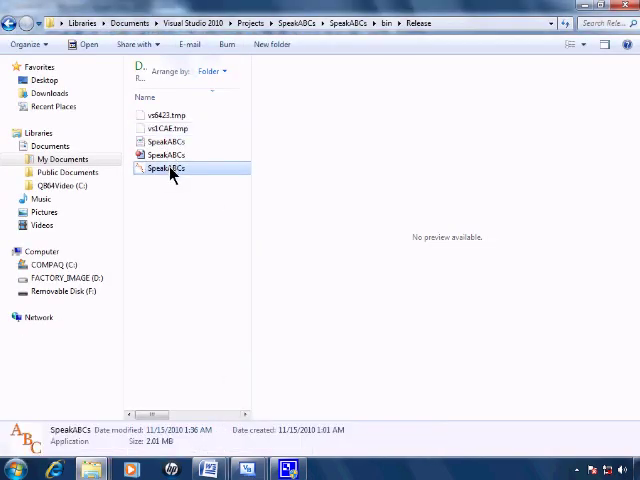
Step: Launch rebuilt SpeakABCs, dismiss the WAV Folder Not Found message twice, then close it
double_click(166, 168)
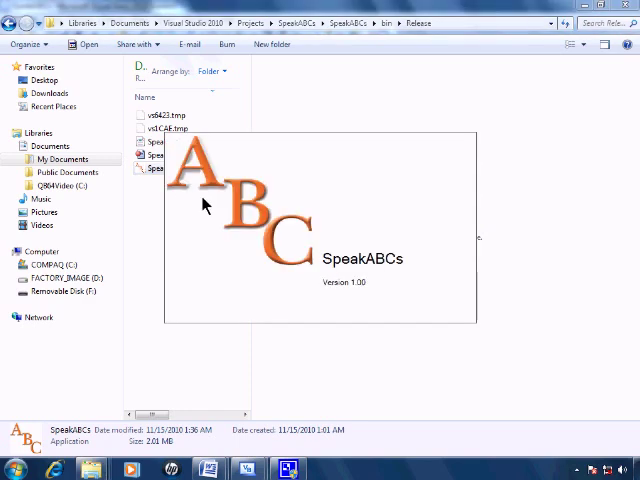
mouse_move(258, 252)
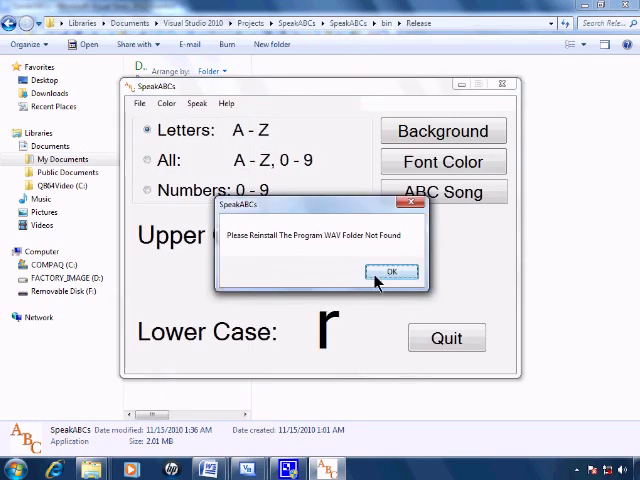
click(392, 272)
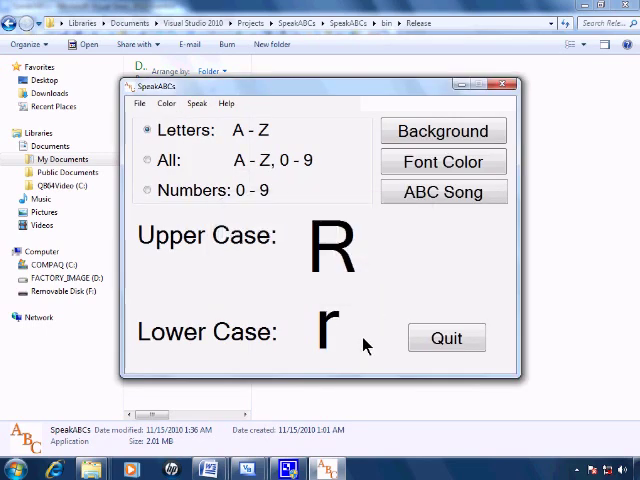
click(443, 192)
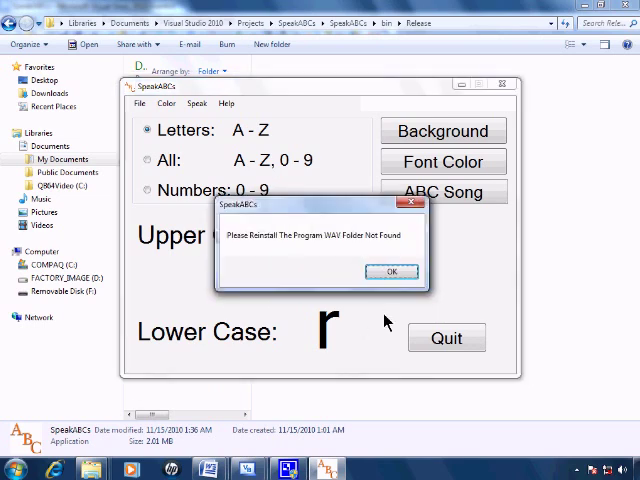
click(391, 271)
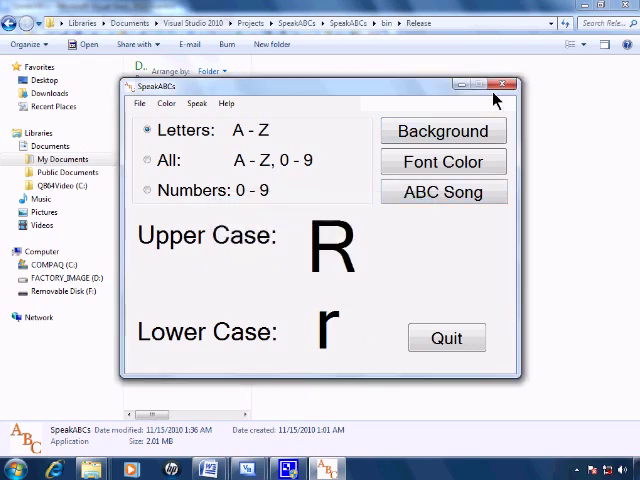
click(502, 84)
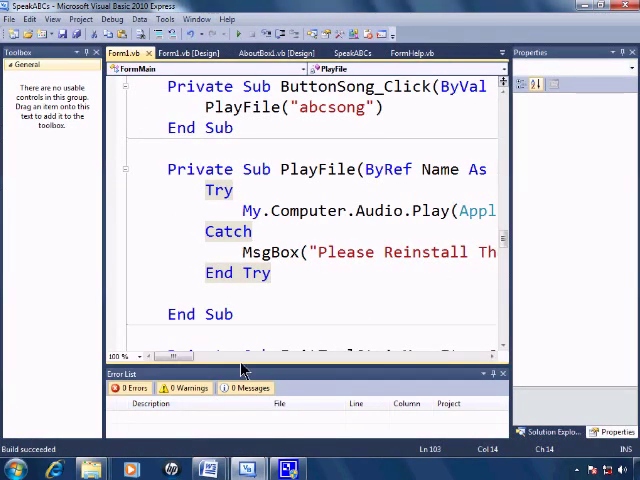
scroll(right, 3)
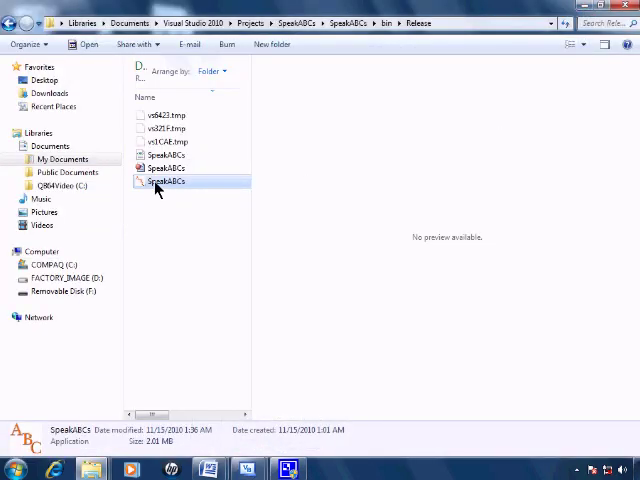
Step: Drag SpeakABCs.exe from the Release folder onto the desktop and launch it there
double_click(165, 181)
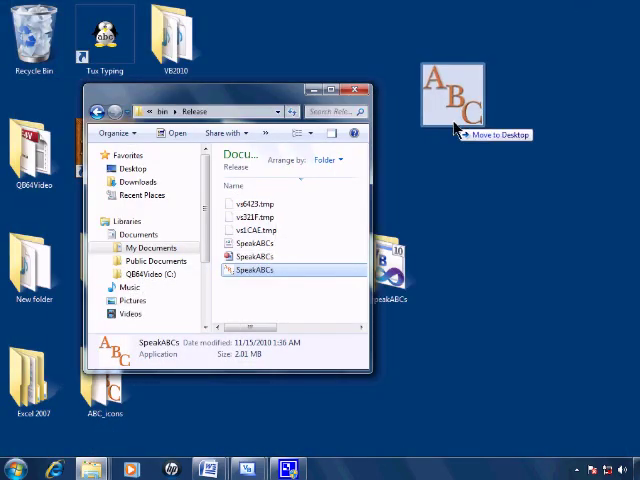
drag(255, 270, 458, 38)
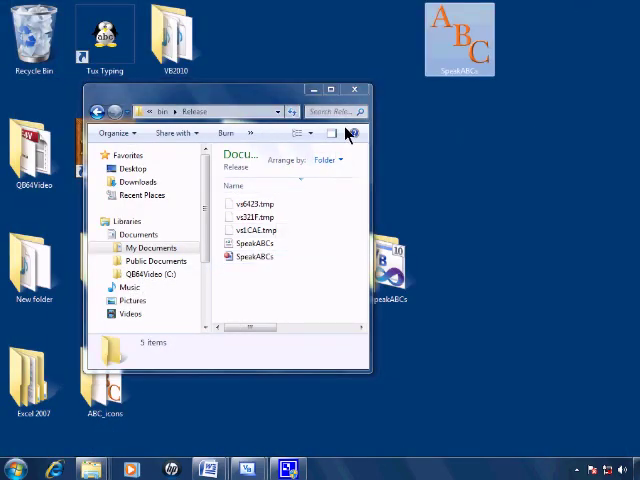
click(355, 89)
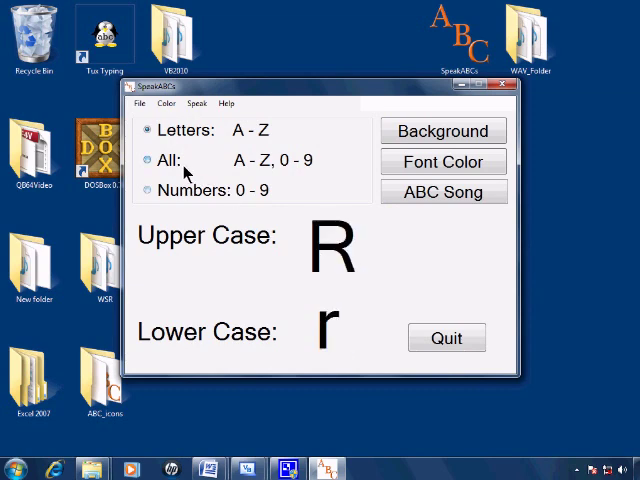
Step: Choose the All option with a dark blue background and yellow font color
click(145, 160)
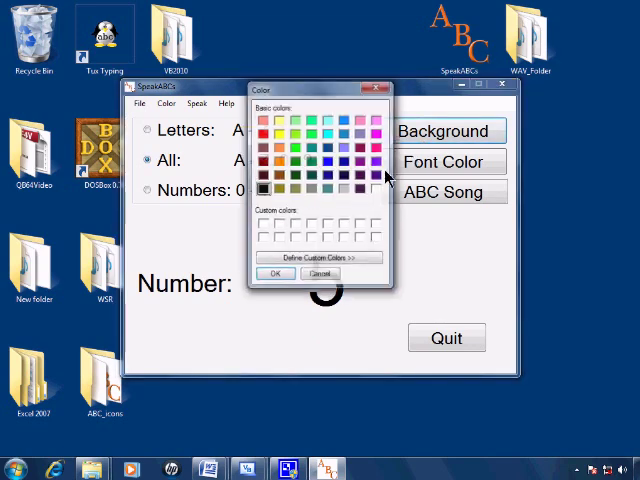
click(275, 273)
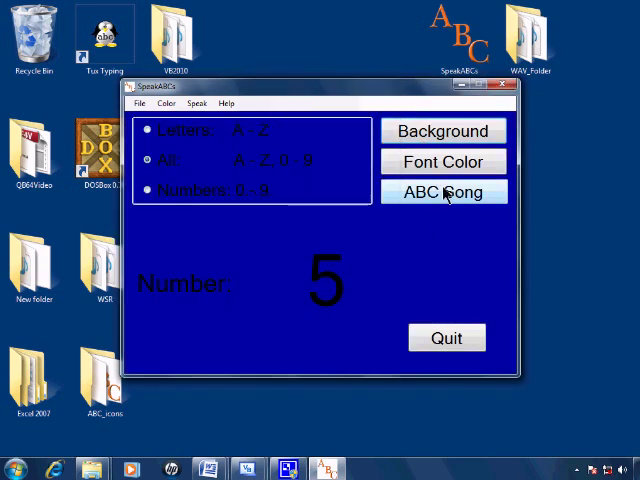
click(443, 161)
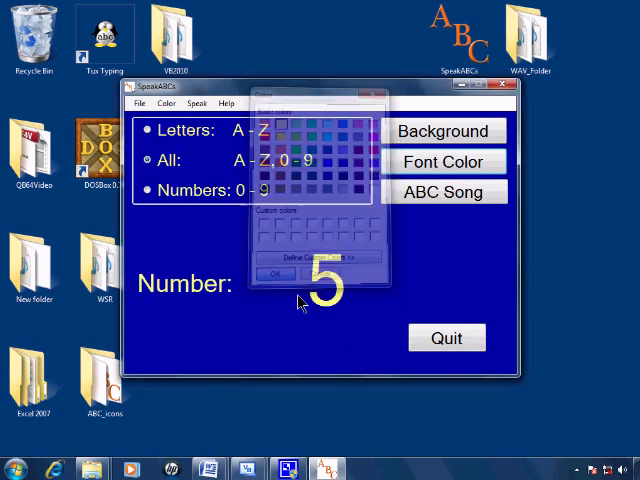
click(279, 273)
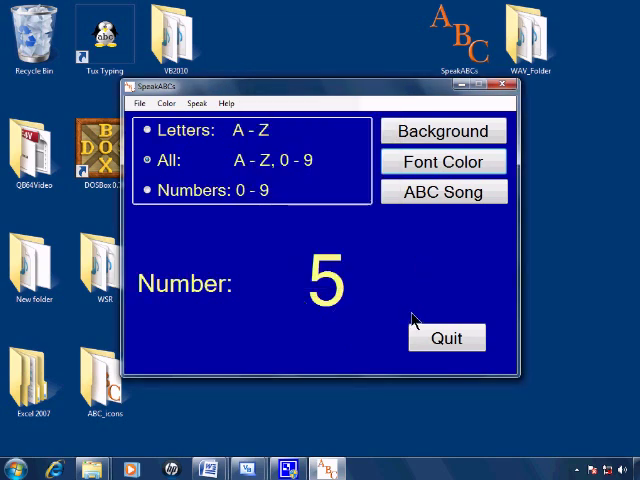
mouse_move(432, 343)
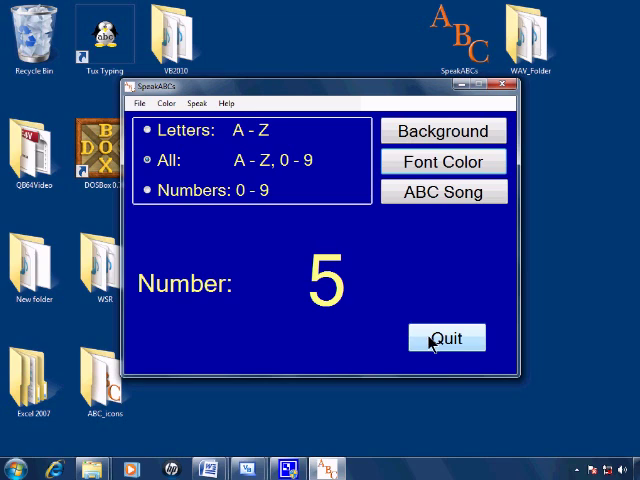